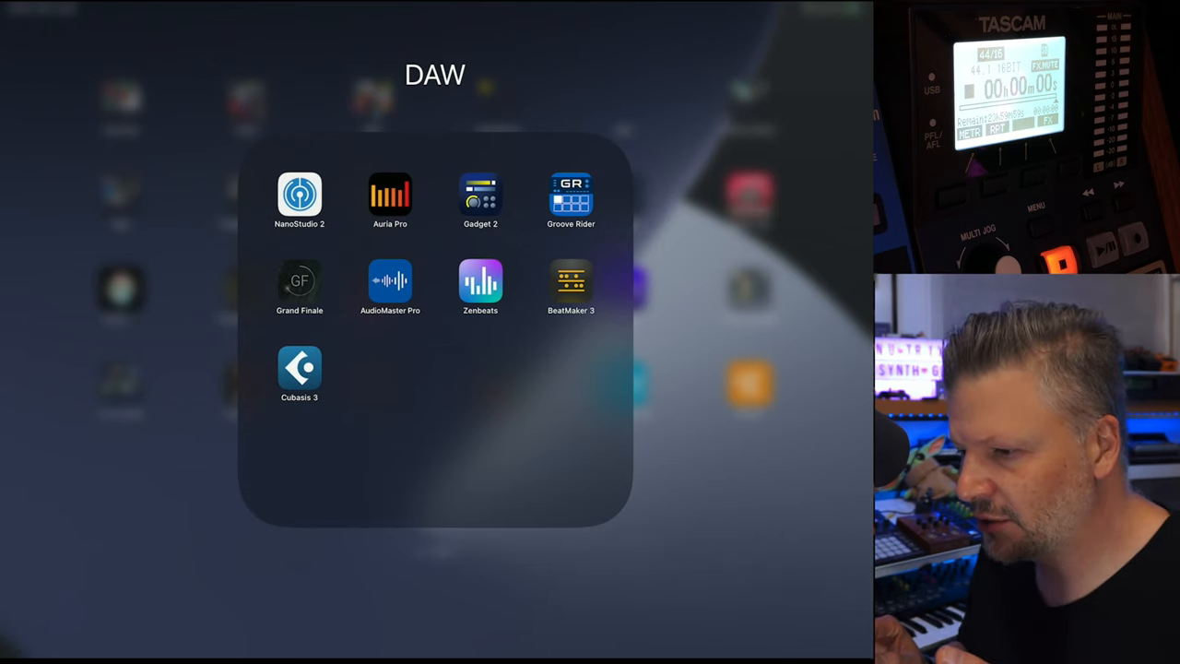
Step: Launch Cubasis 3 from the DAW folder on the Home Screen
click(299, 363)
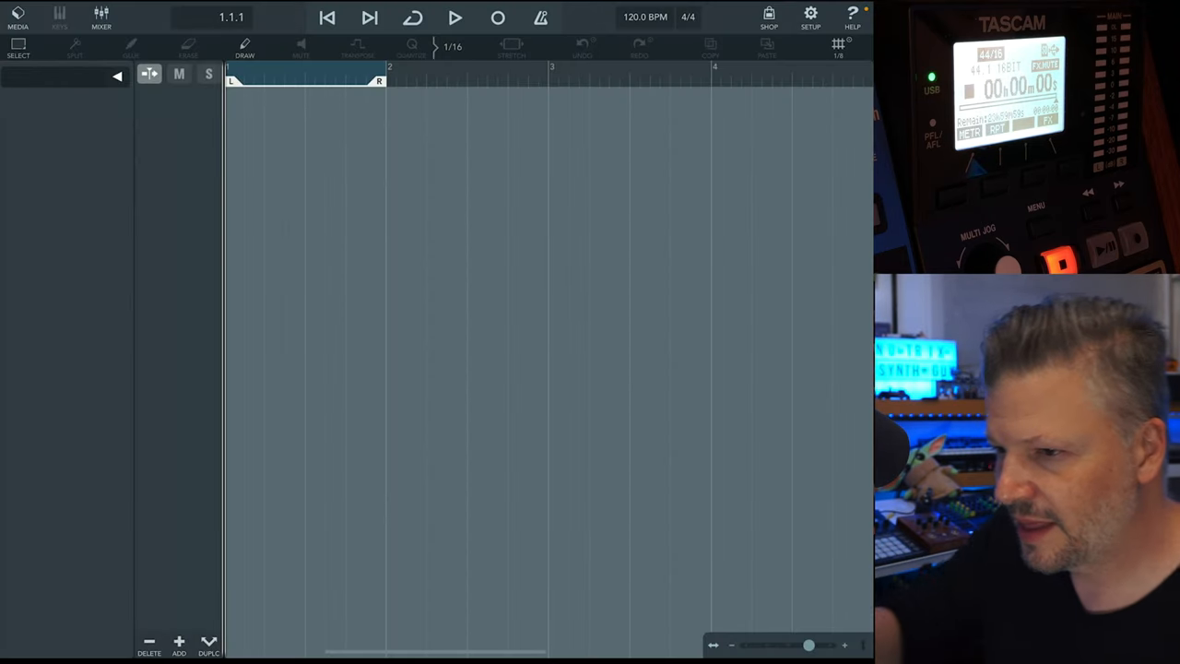
Step: Open the 'Good Gompers 2 (1)' project from Projects, then play and stop it
click(14, 18)
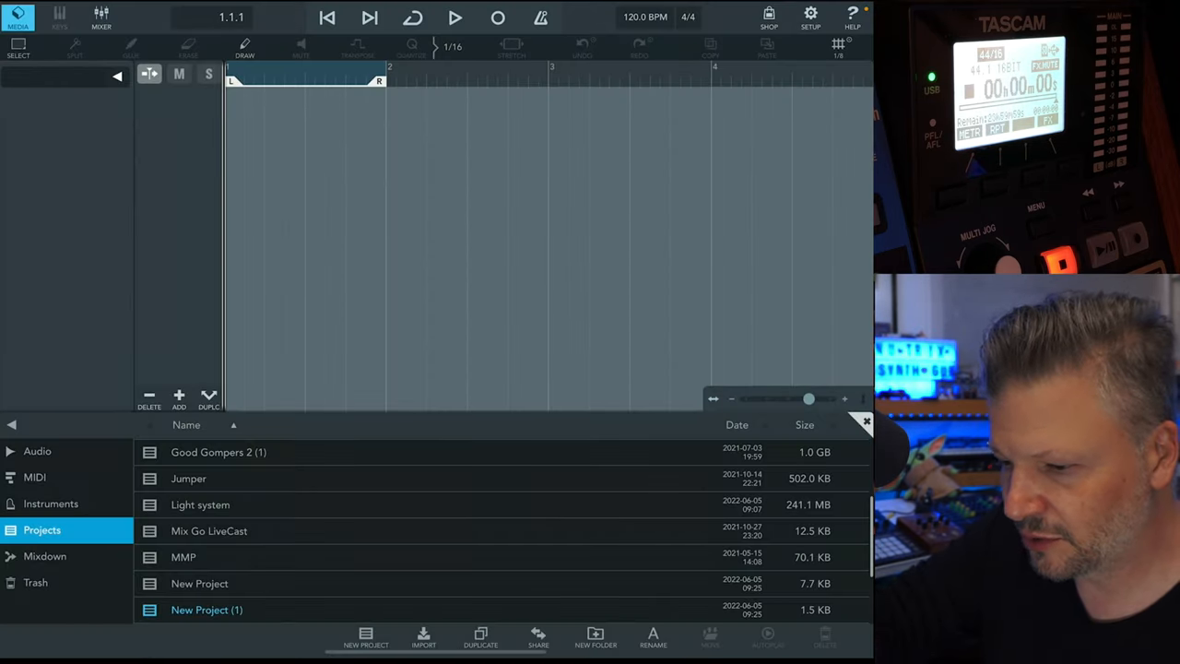
double_click(217, 452)
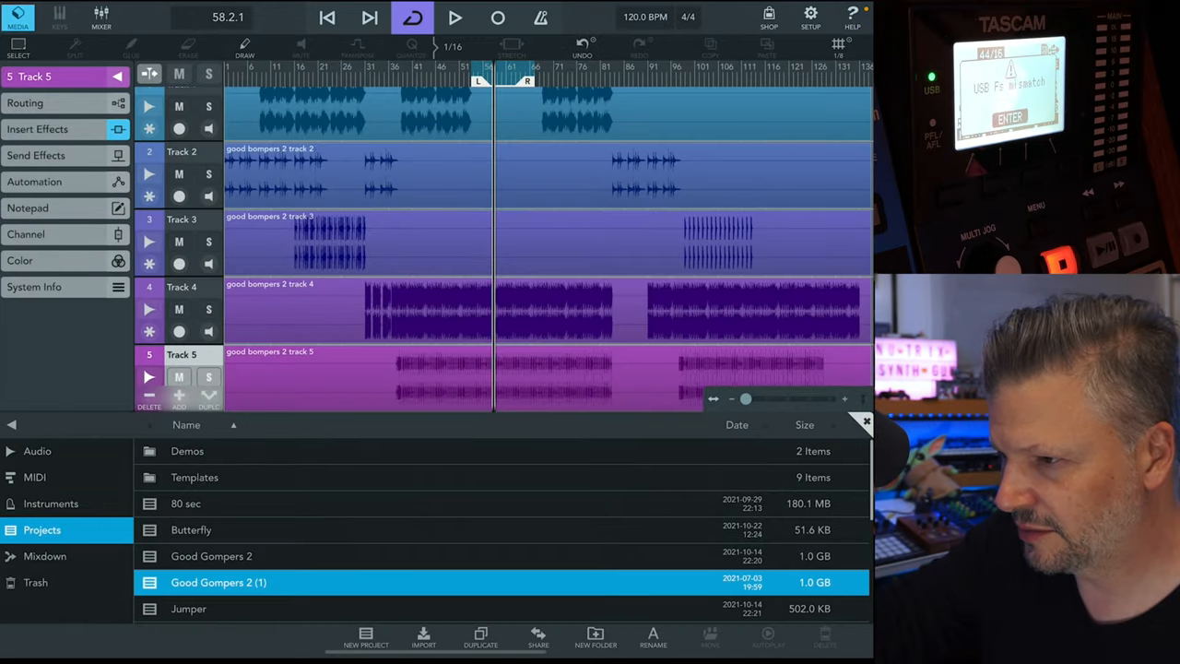
click(462, 18)
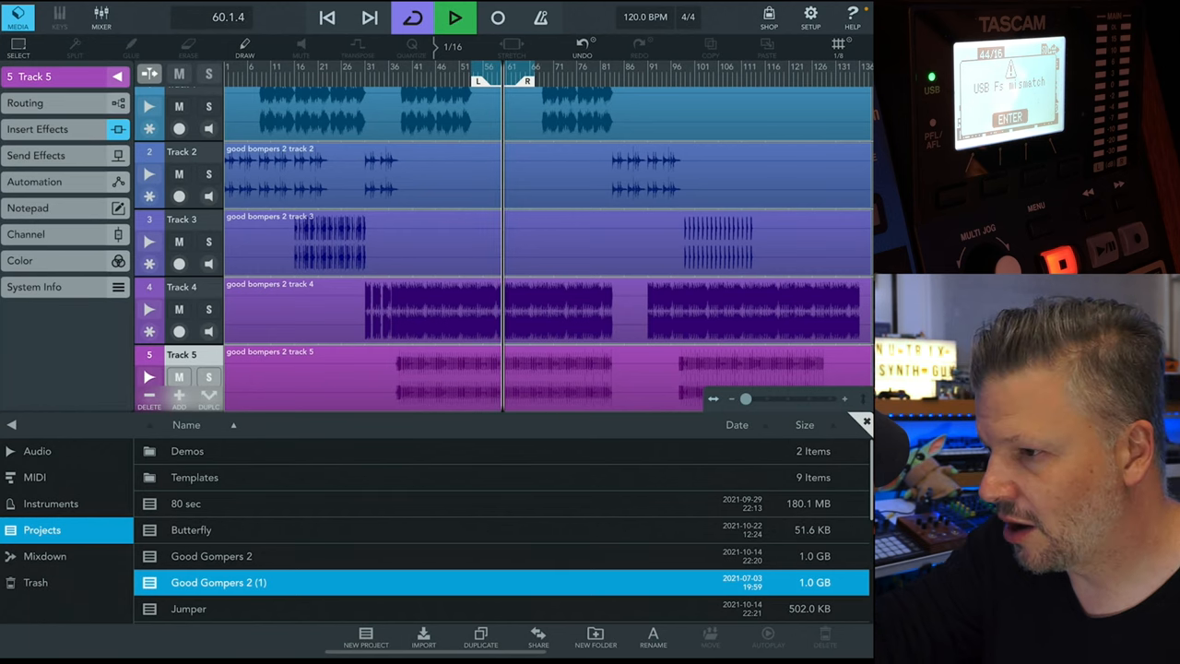
click(458, 18)
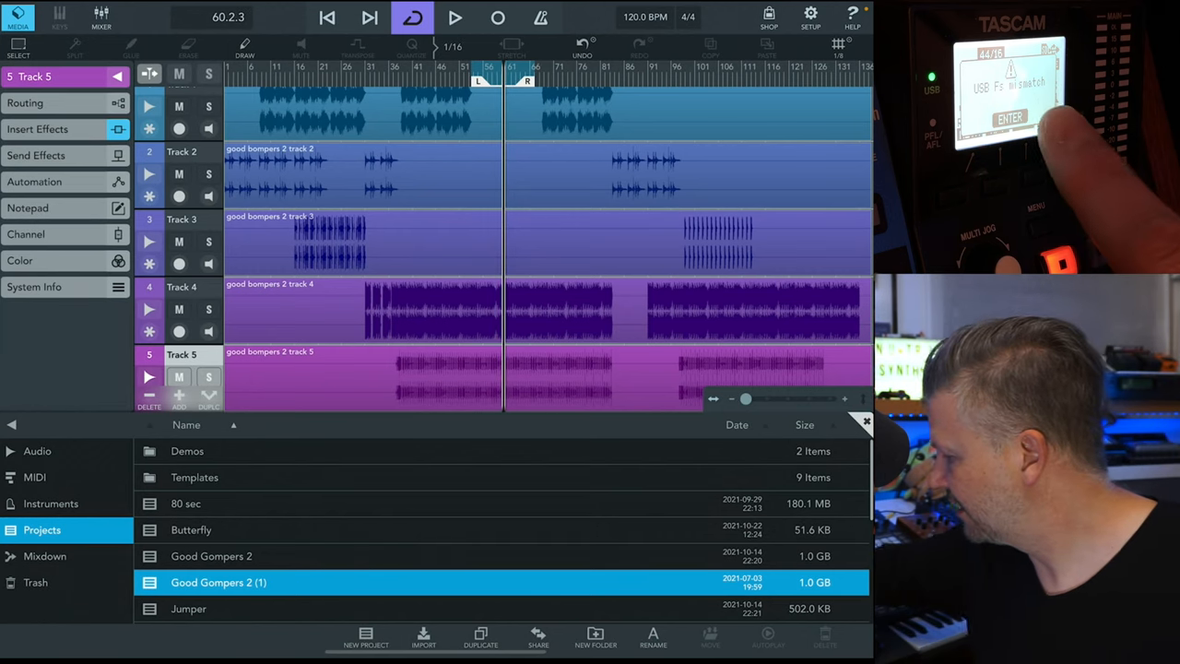